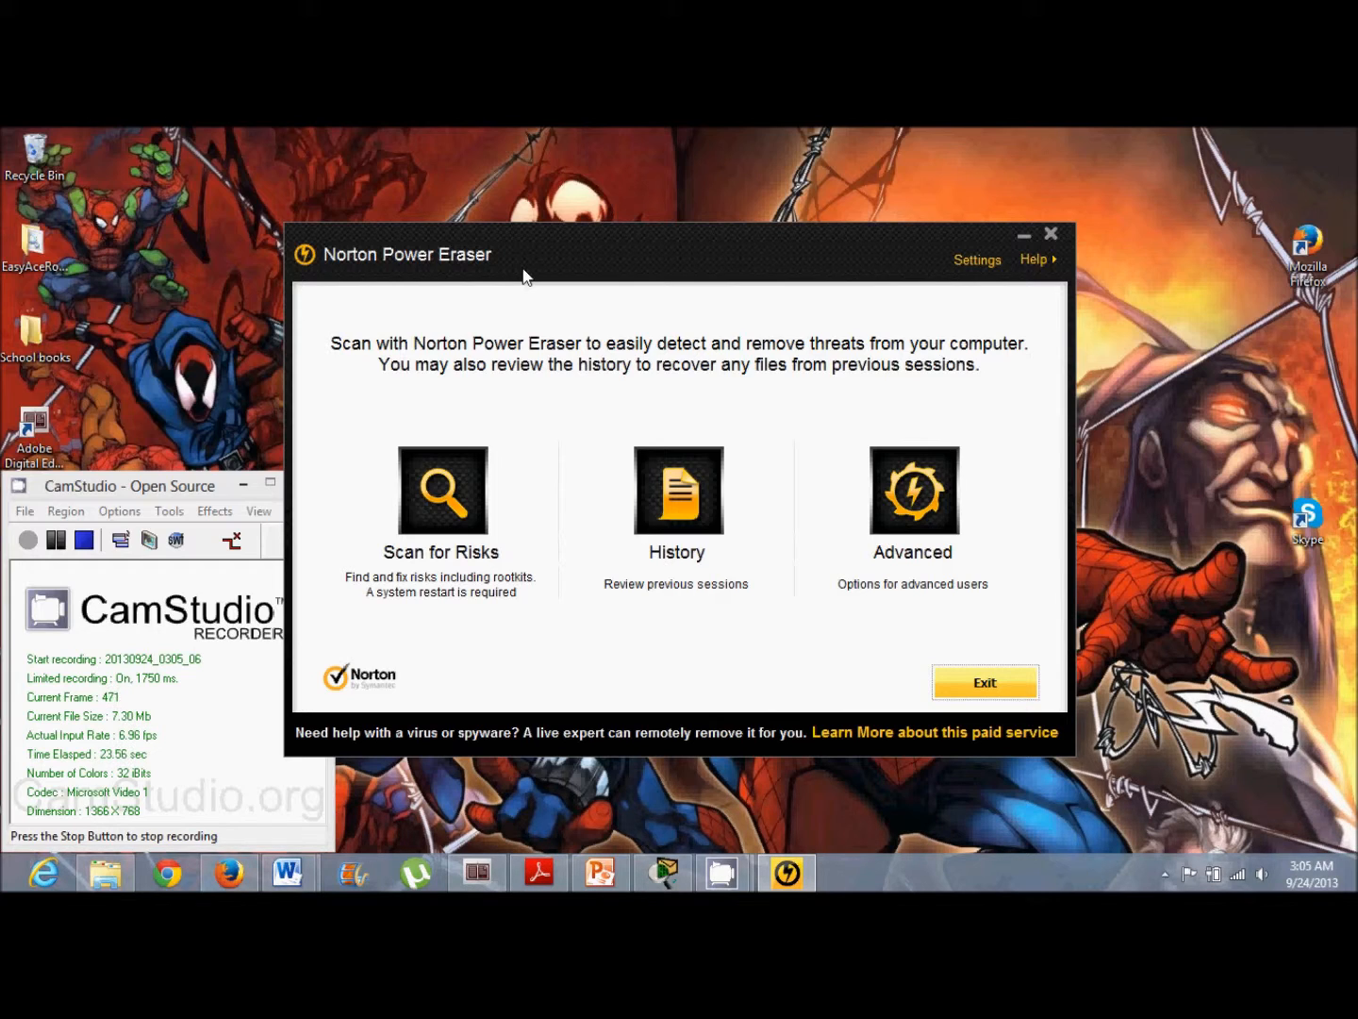
mouse_move(932, 500)
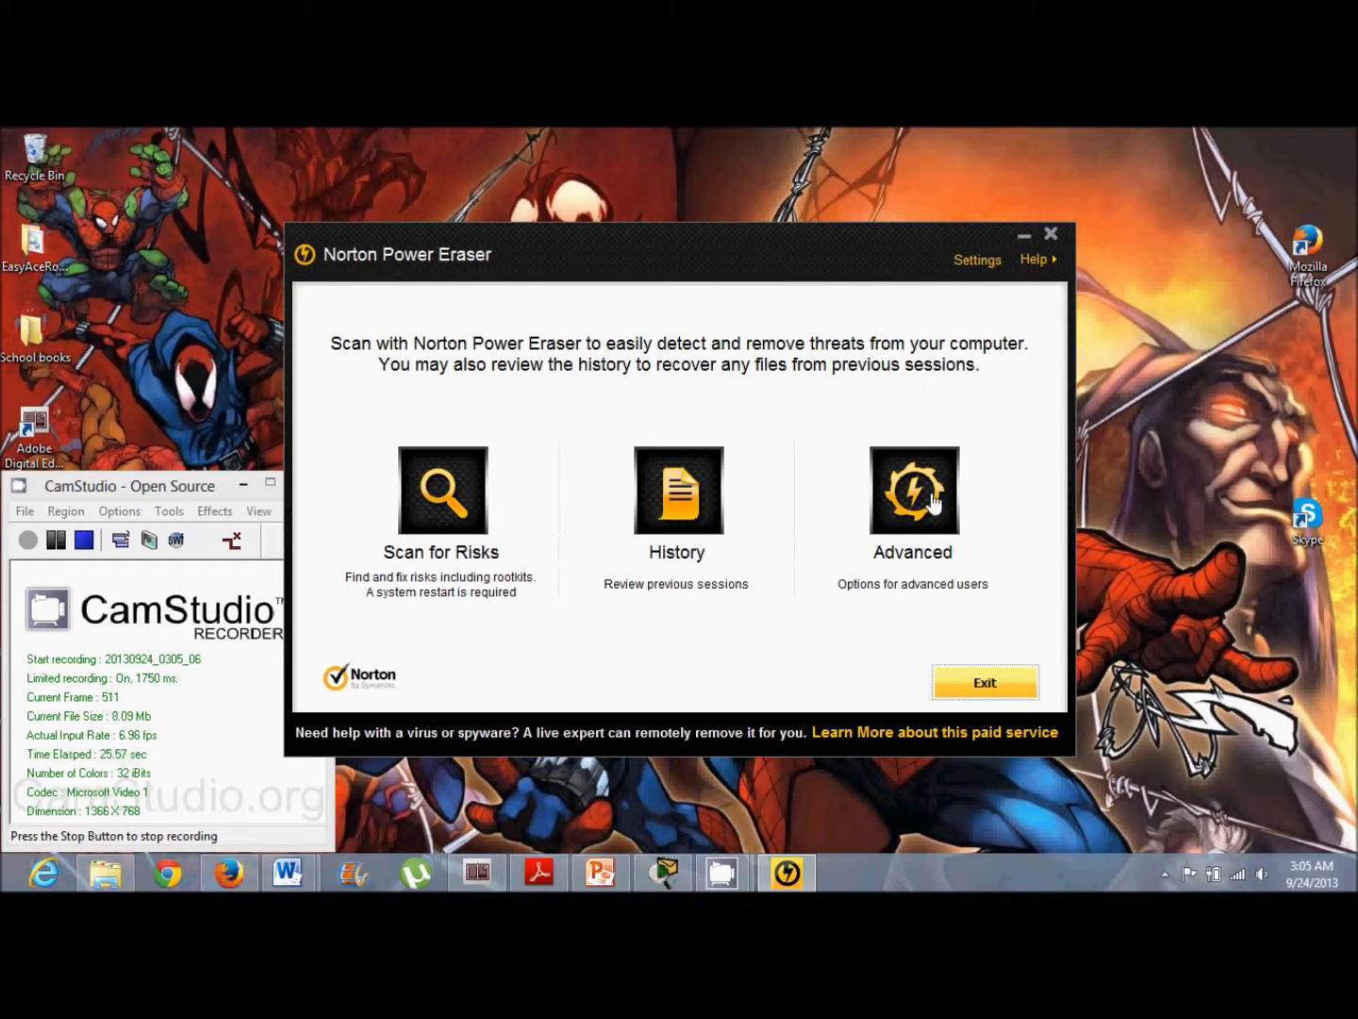
Step: Start a System Scan of the current Windows installation from the Advanced options
left_click(911, 491)
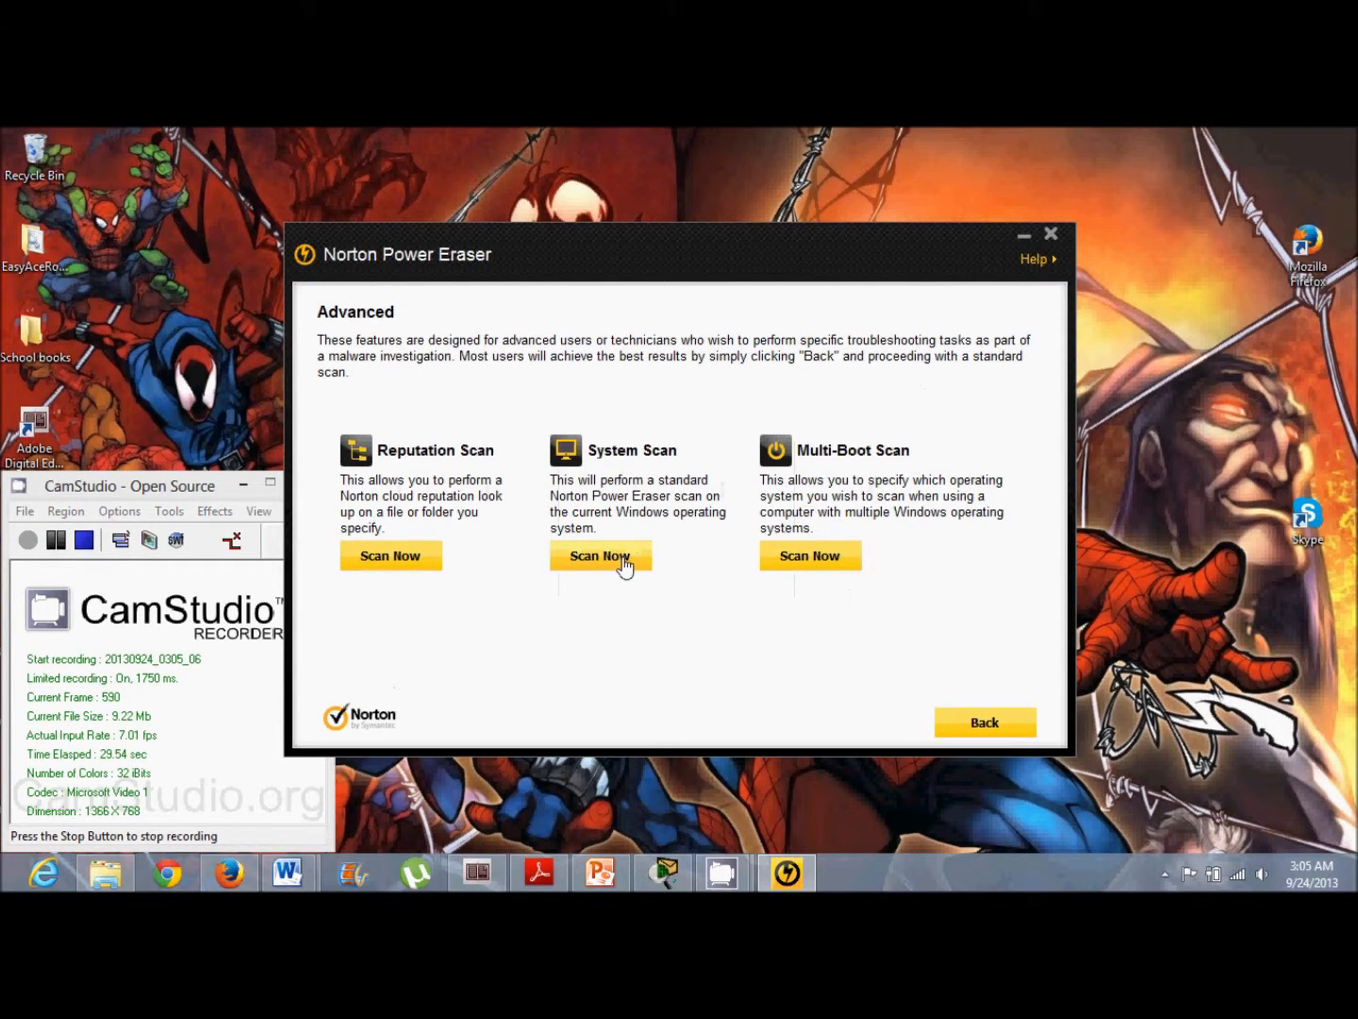
left_click(600, 555)
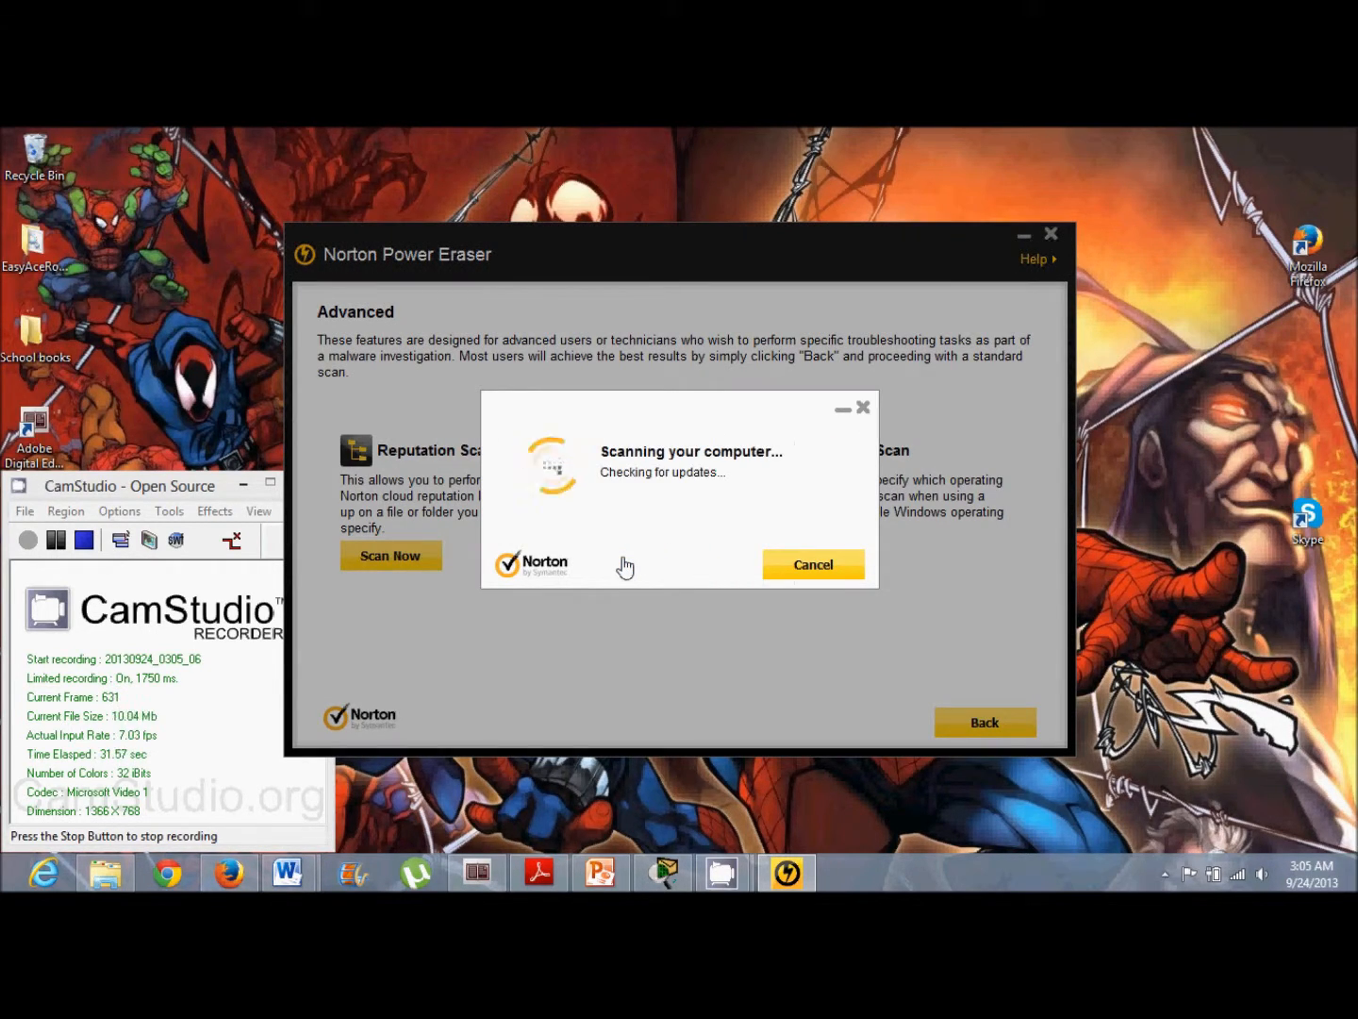